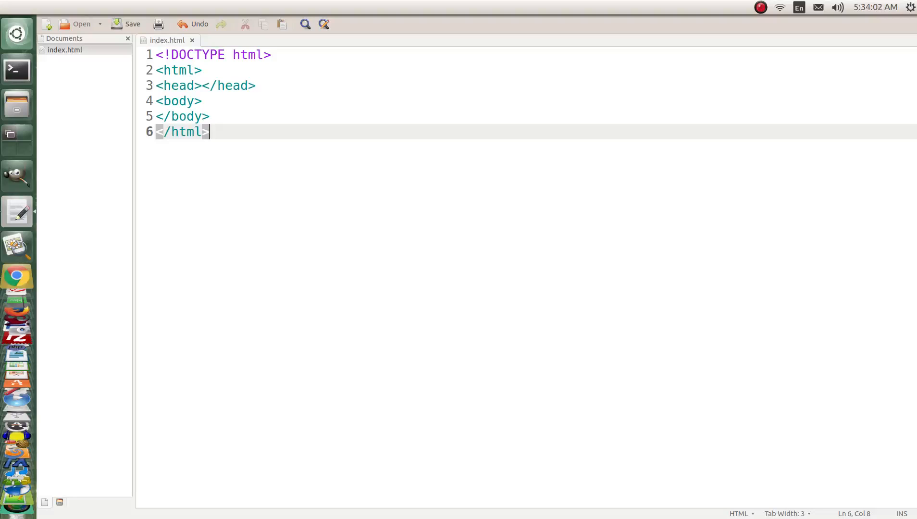
Step: Add the title 'Change Links on Page With JavaScript' inside the head element
click(203, 86)
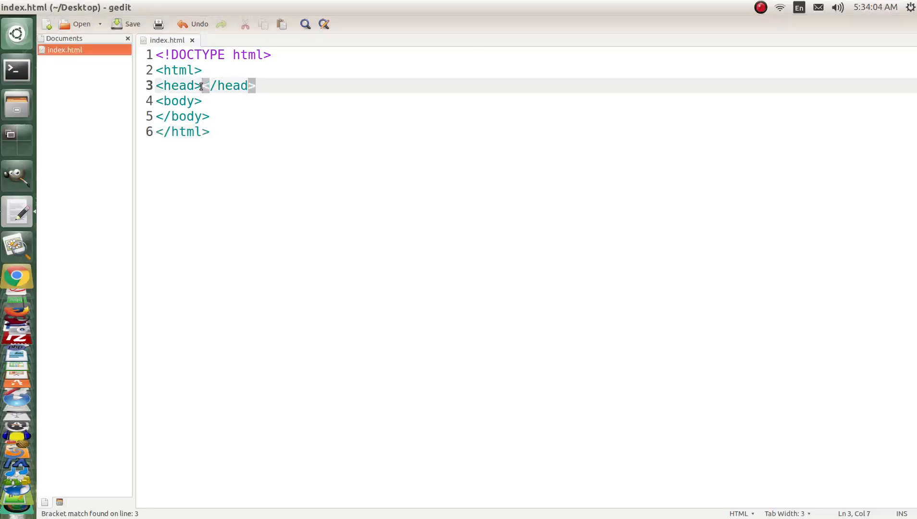
text(<title>Change Links on Page With JavaScript</title>)
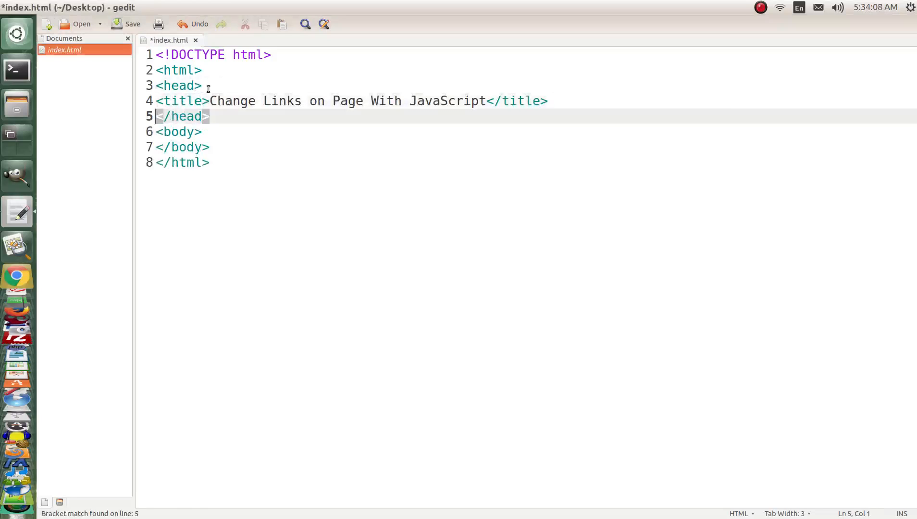
click(132, 24)
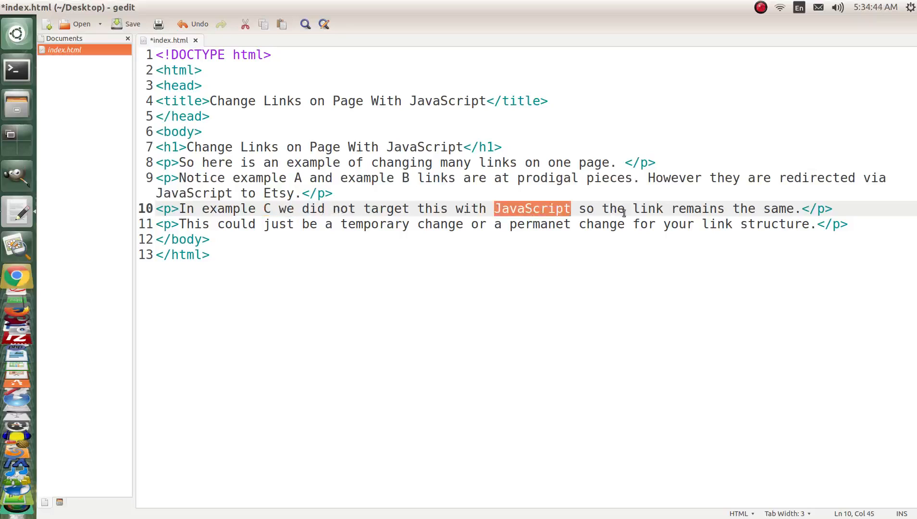
mouse_move(783, 208)
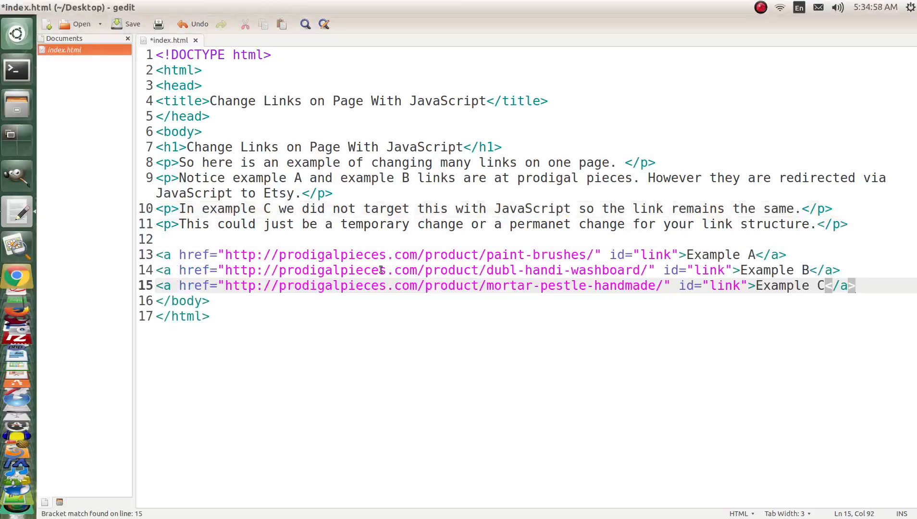
Step: Select the prodigalpieces word and the first link's product address for reuse
double_click(451, 254)
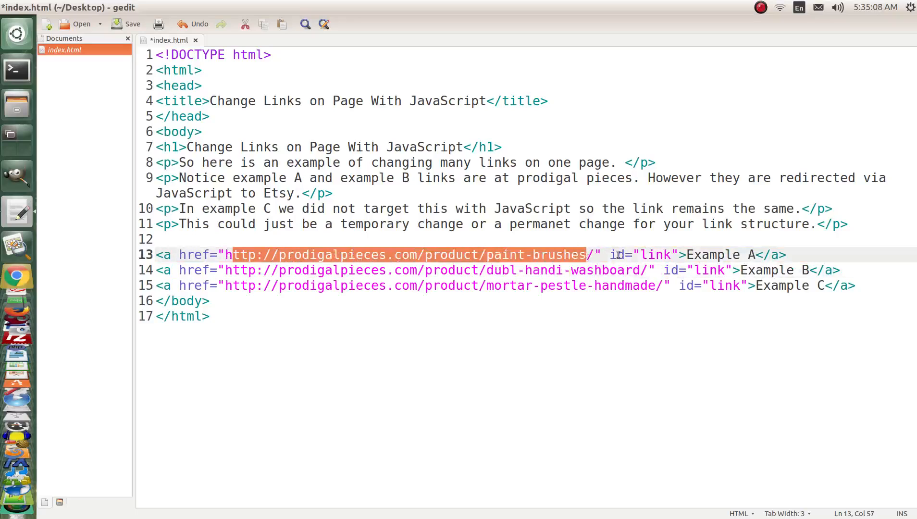
double_click(778, 270)
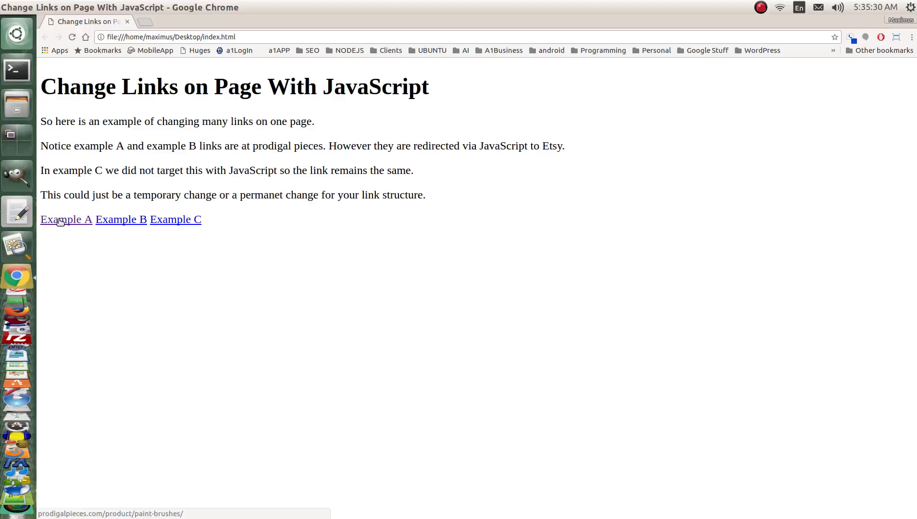
right_click(66, 219)
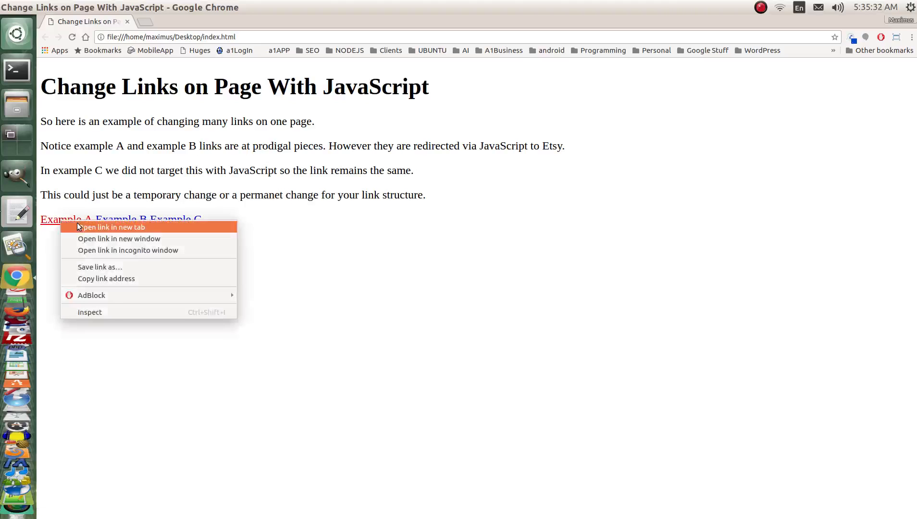
click(110, 227)
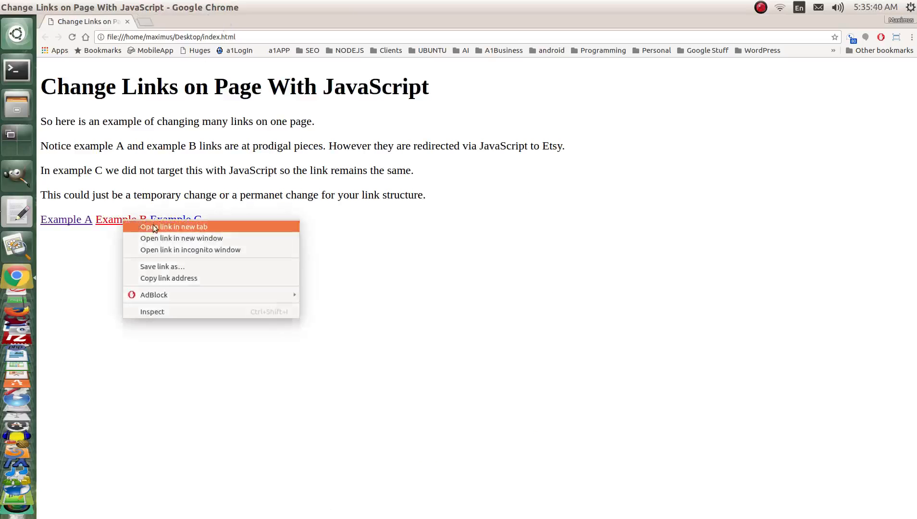
click(173, 227)
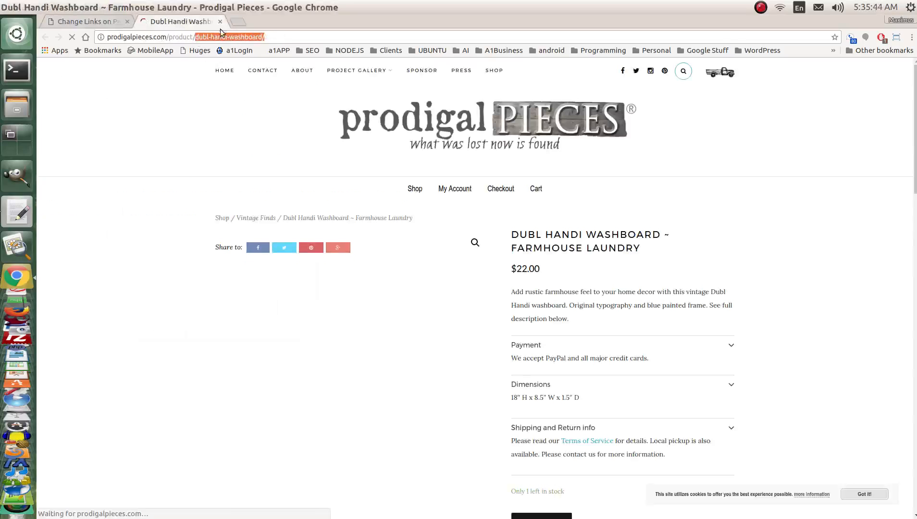
click(84, 21)
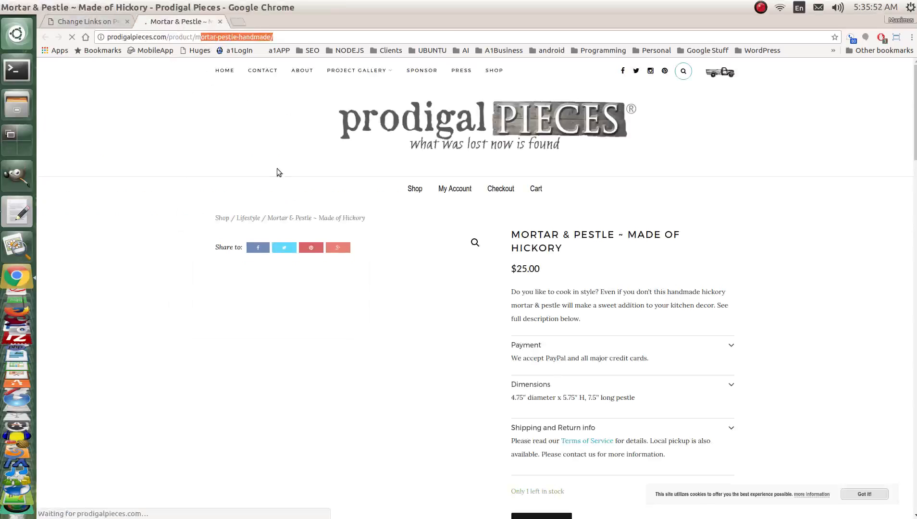
click(86, 21)
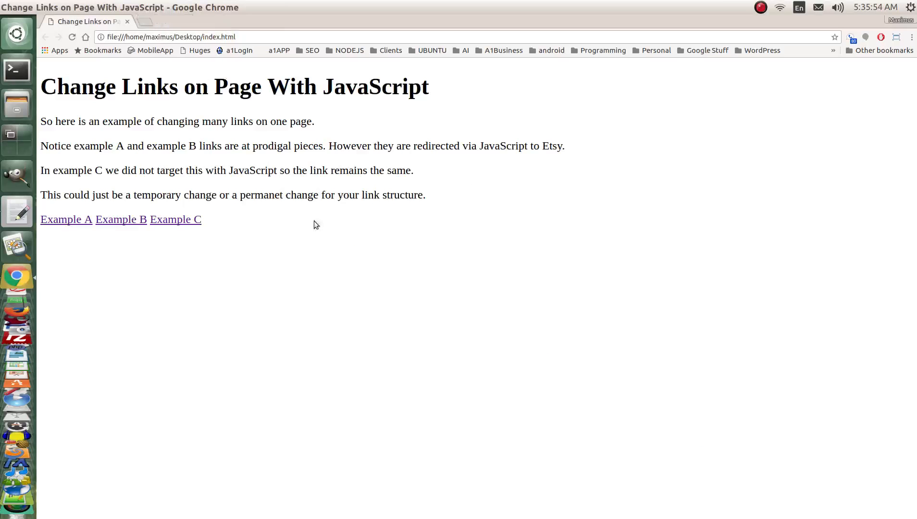
mouse_move(43, 230)
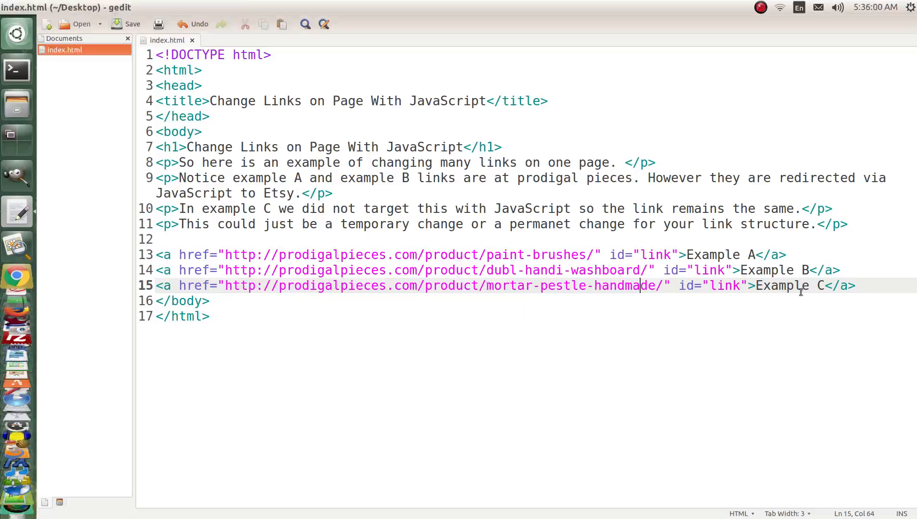
key(Enter)
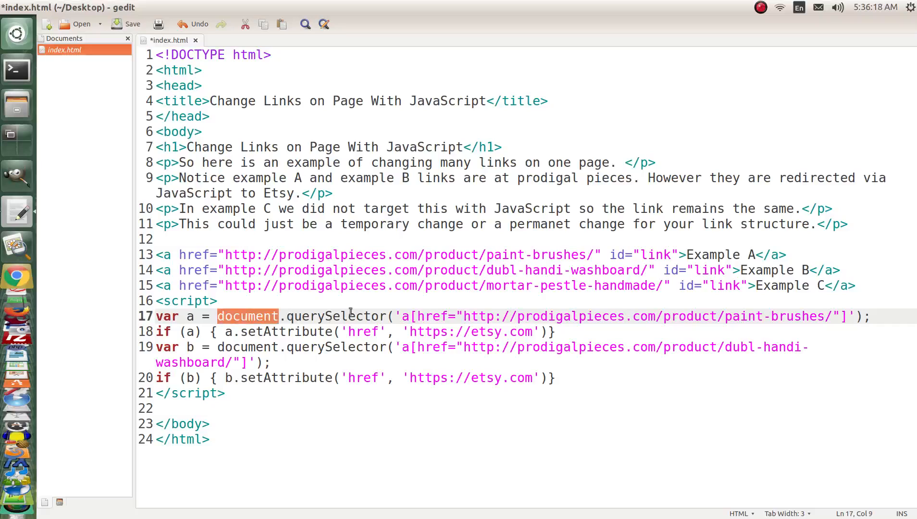
double_click(335, 316)
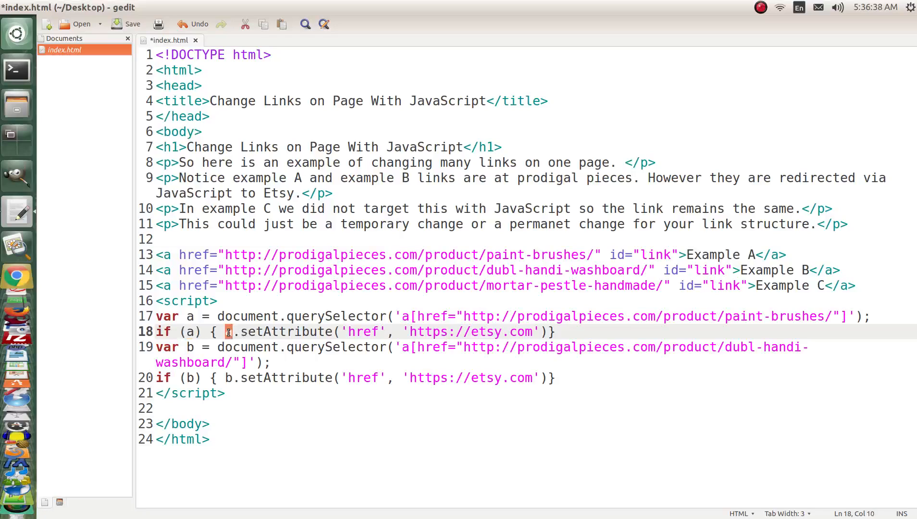
double_click(285, 331)
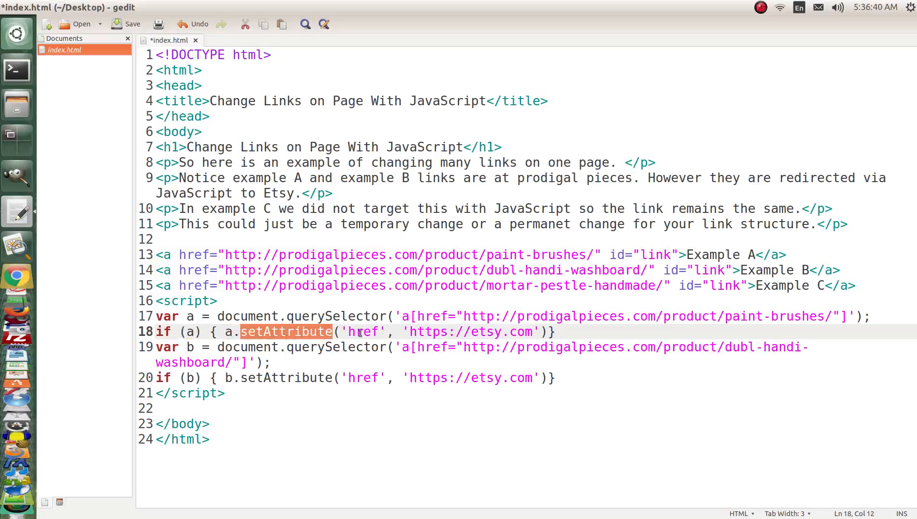
double_click(362, 331)
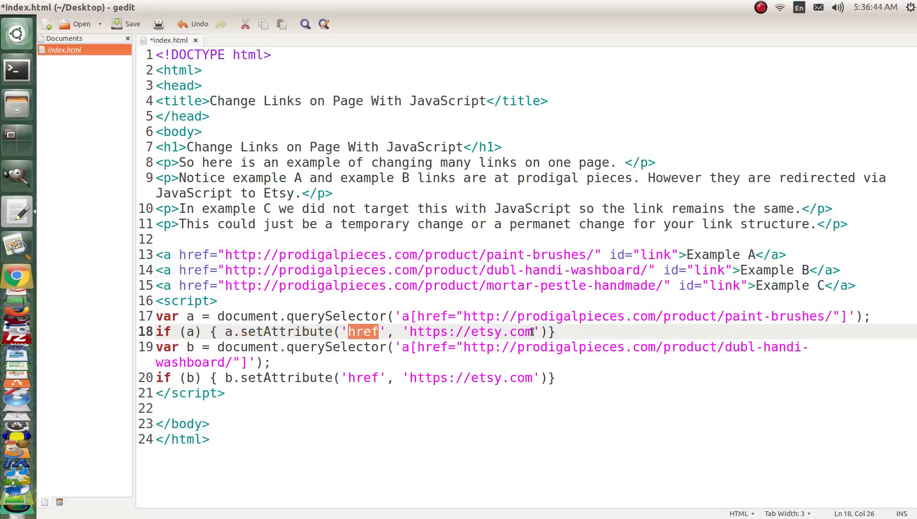
click(546, 346)
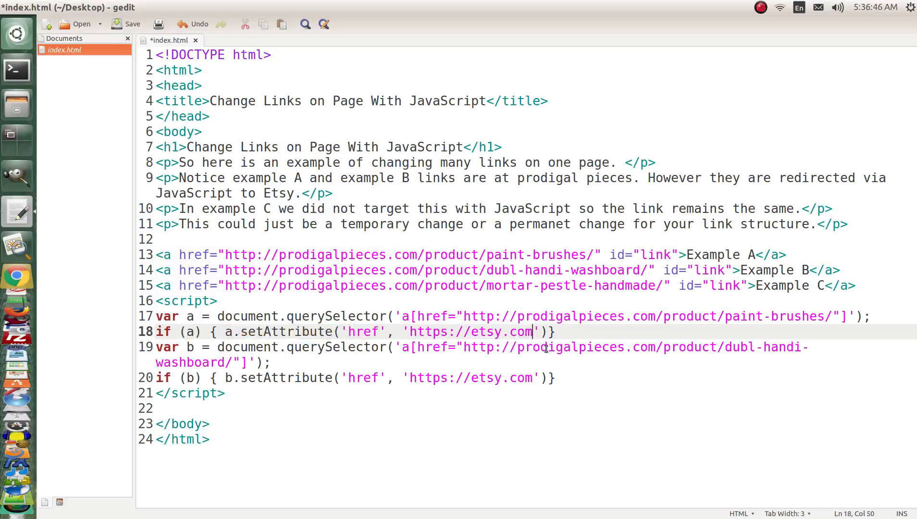
text(/page)
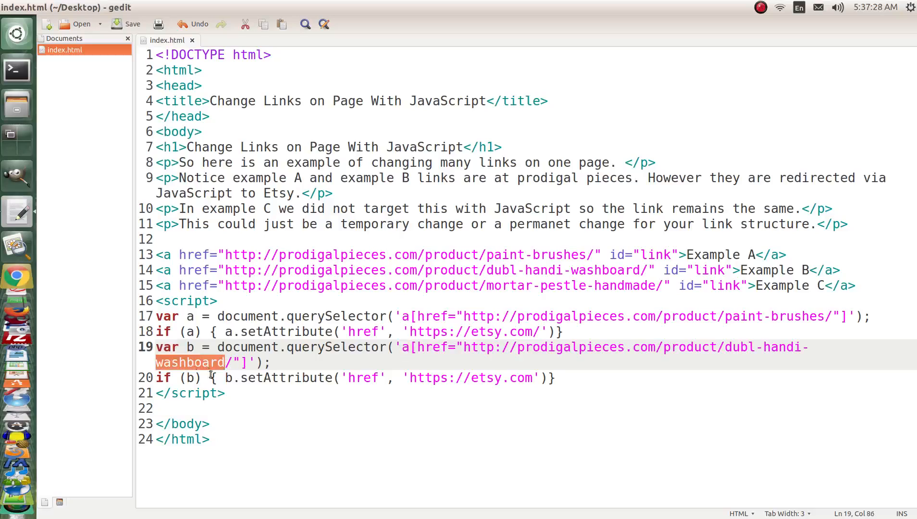
Step: Move to the Example B condition line and clear its selection
click(190, 378)
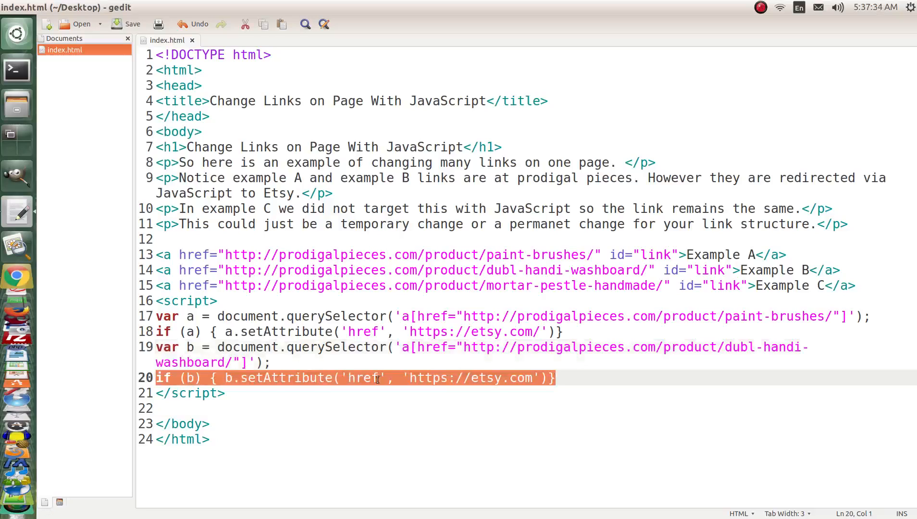
click(410, 378)
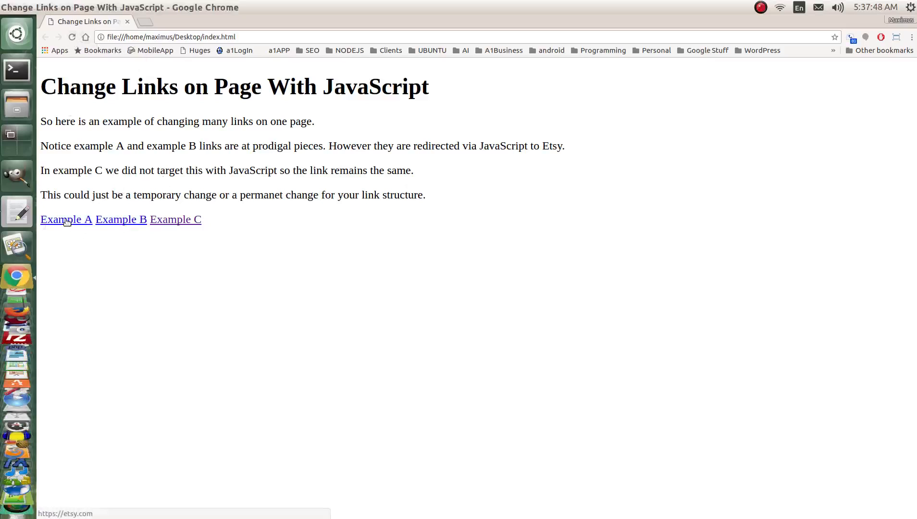
Step: Open Example A in a new tab and check the address shows etsy.com
click(67, 219)
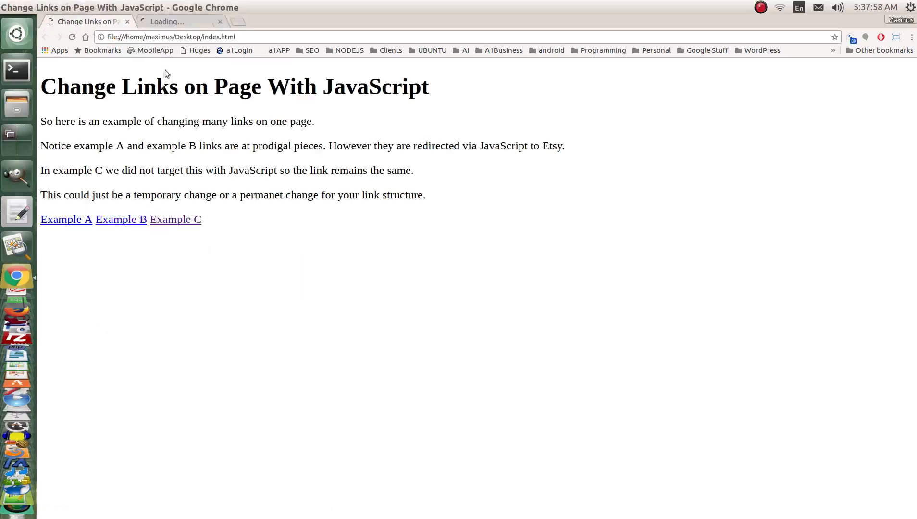
click(65, 219)
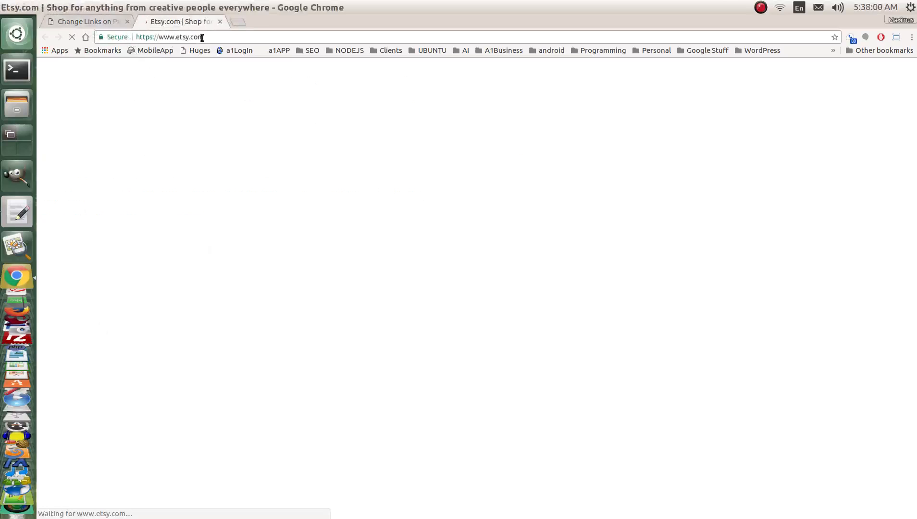
click(85, 21)
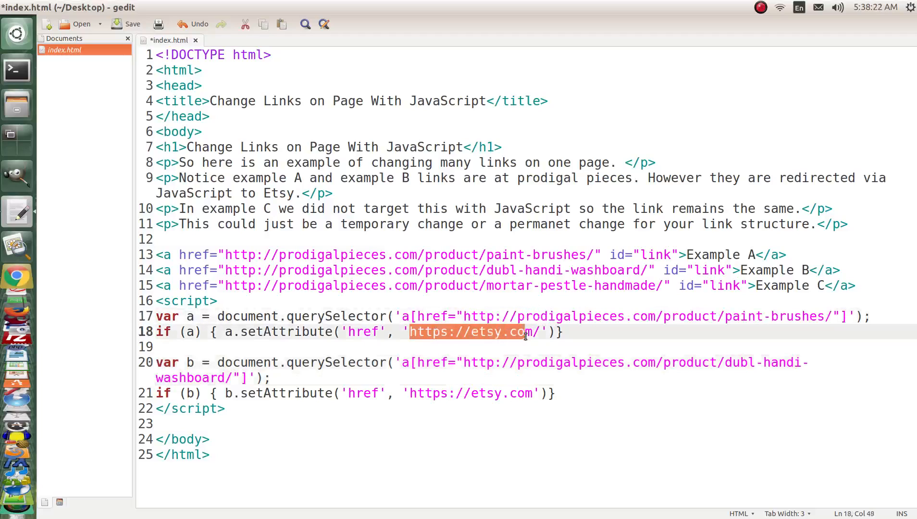
Step: Add 'm/' to the Etsy address in the script
text(m/)
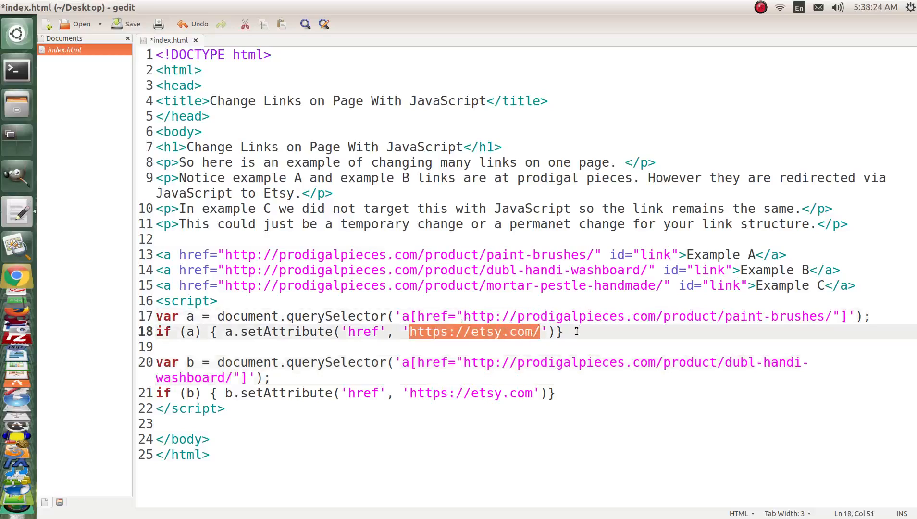
mouse_move(297, 434)
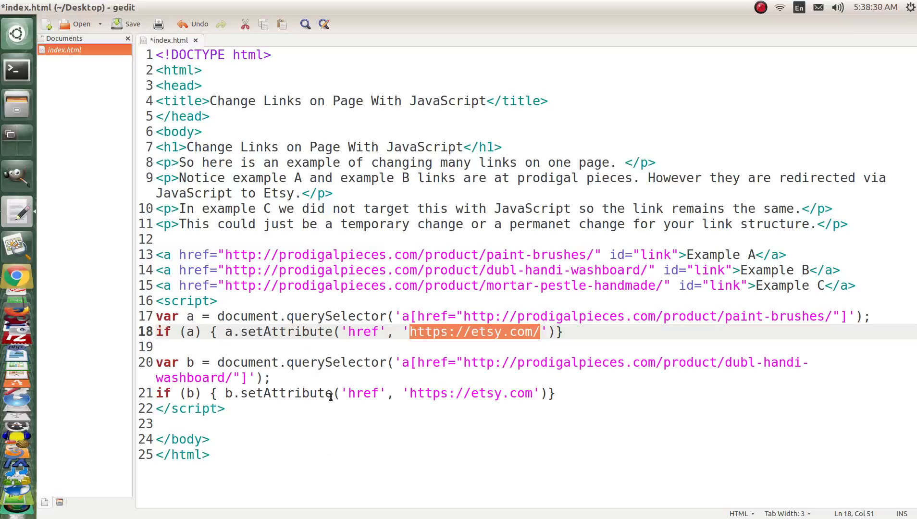
mouse_move(331, 362)
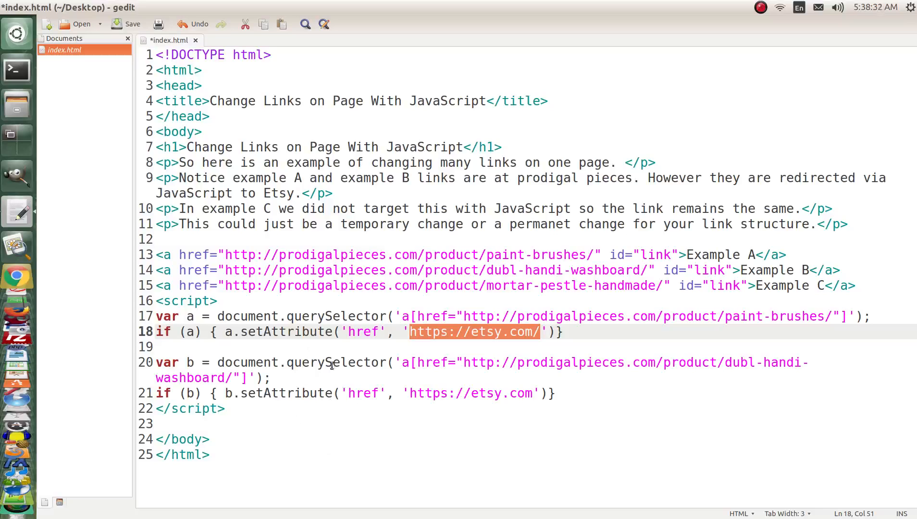